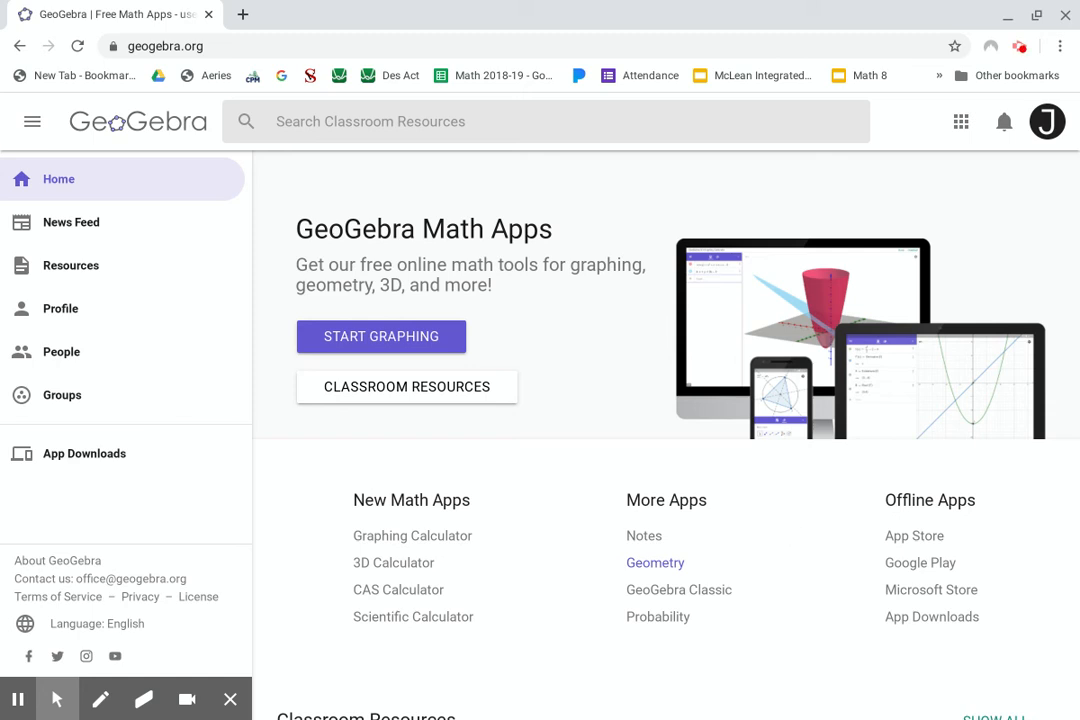
mouse_move(767, 527)
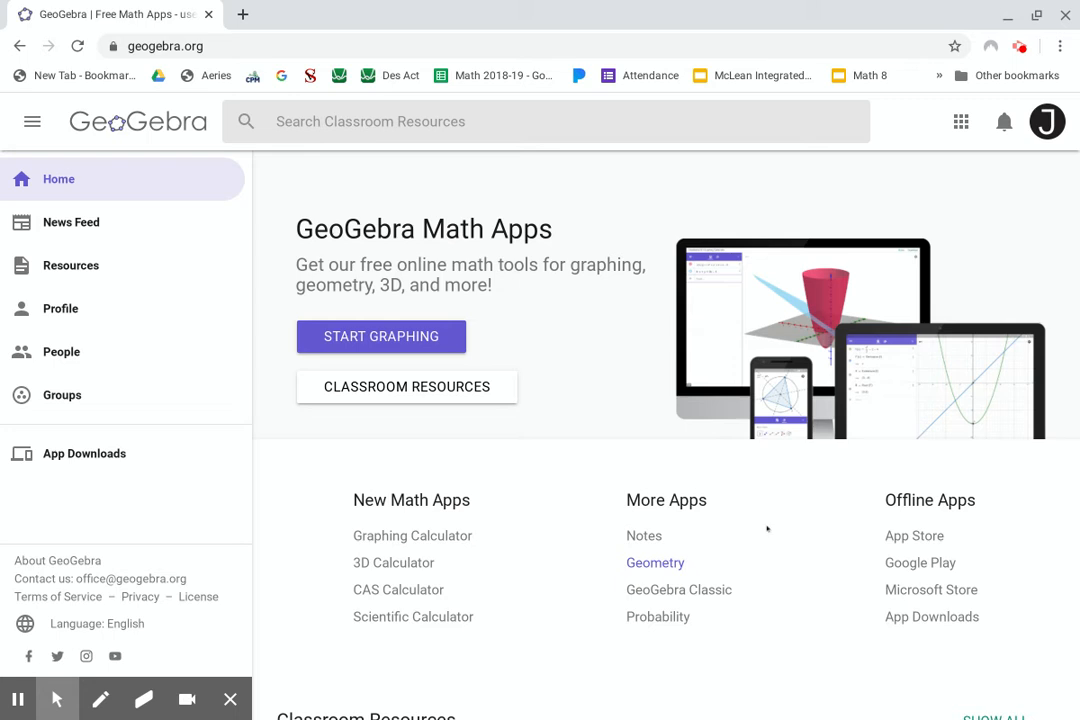
mouse_move(740, 540)
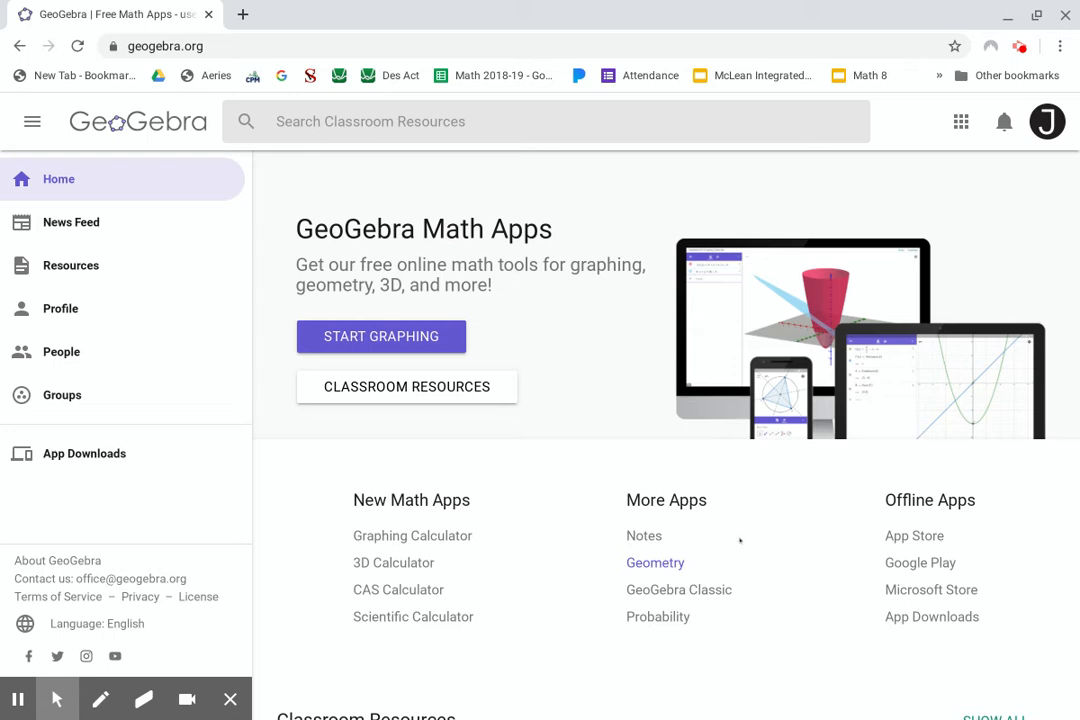
mouse_move(762, 527)
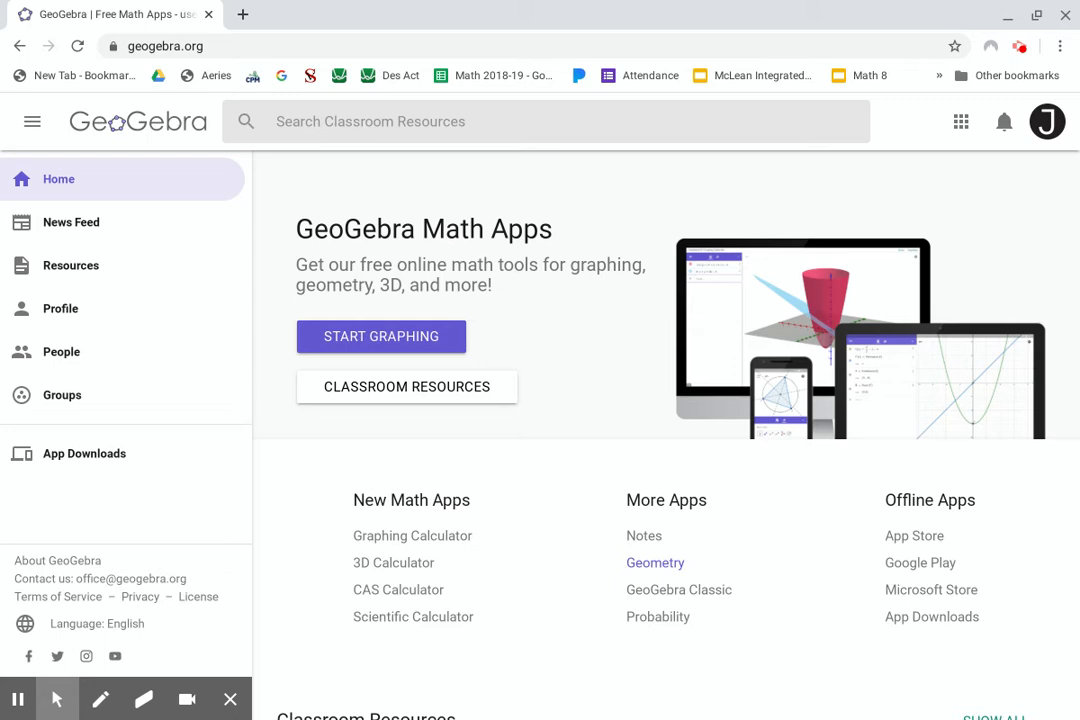
mouse_move(655, 562)
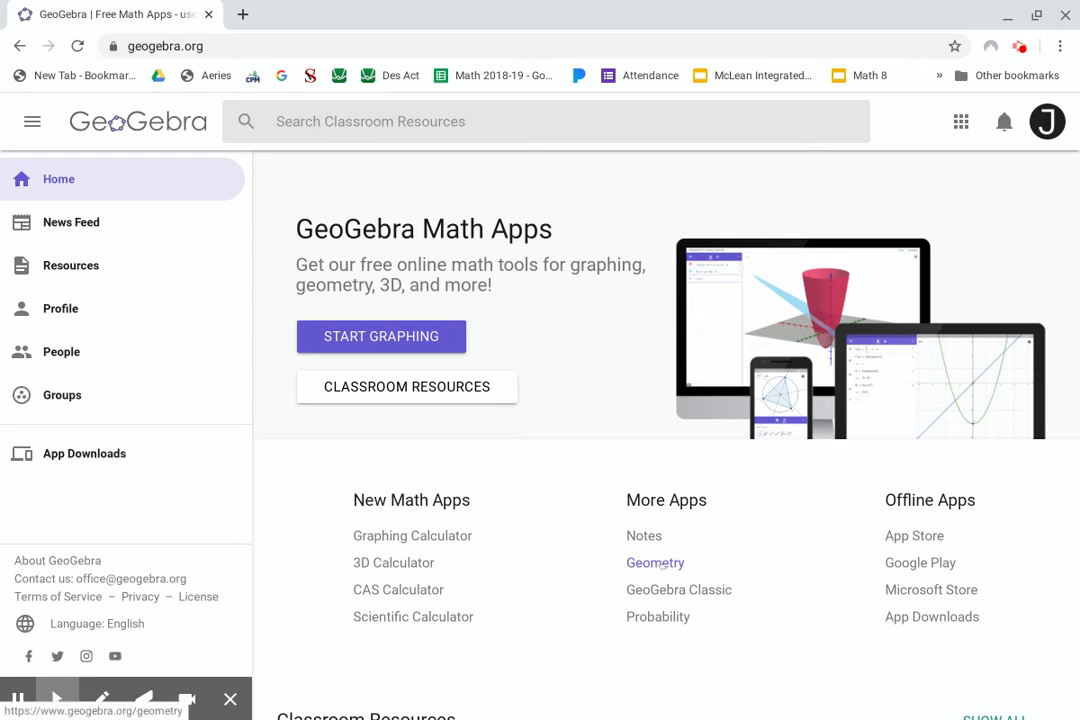
Open the Geometry app in a new tab and draw segment CD below AB.
left_click(655, 562)
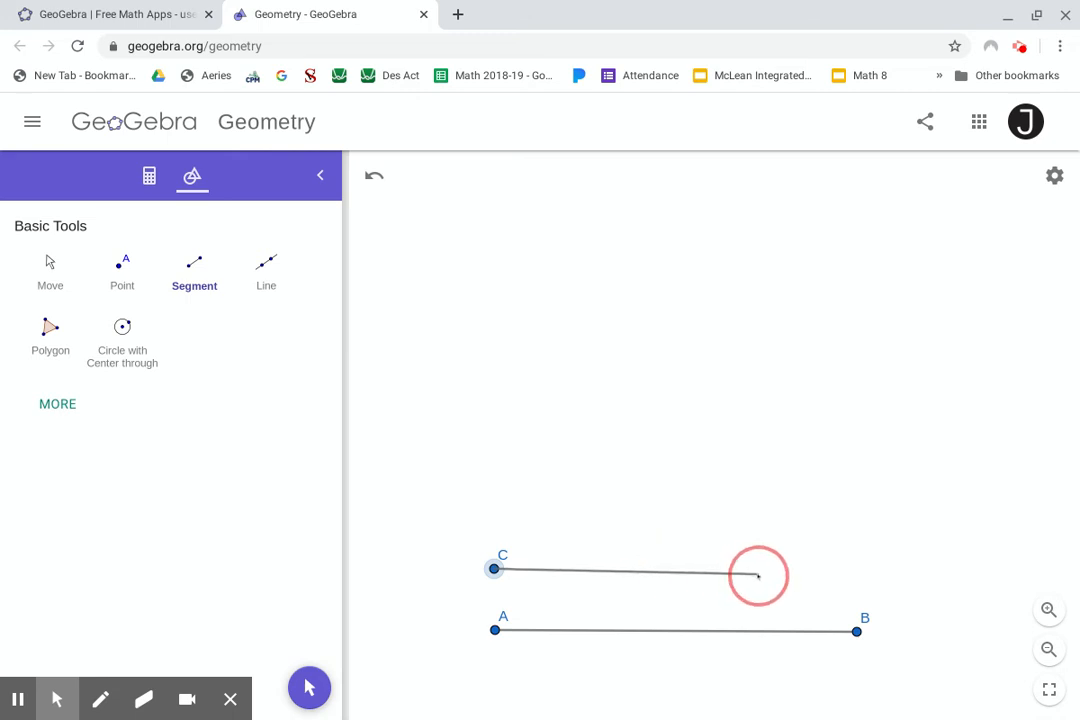
left_click(757, 573)
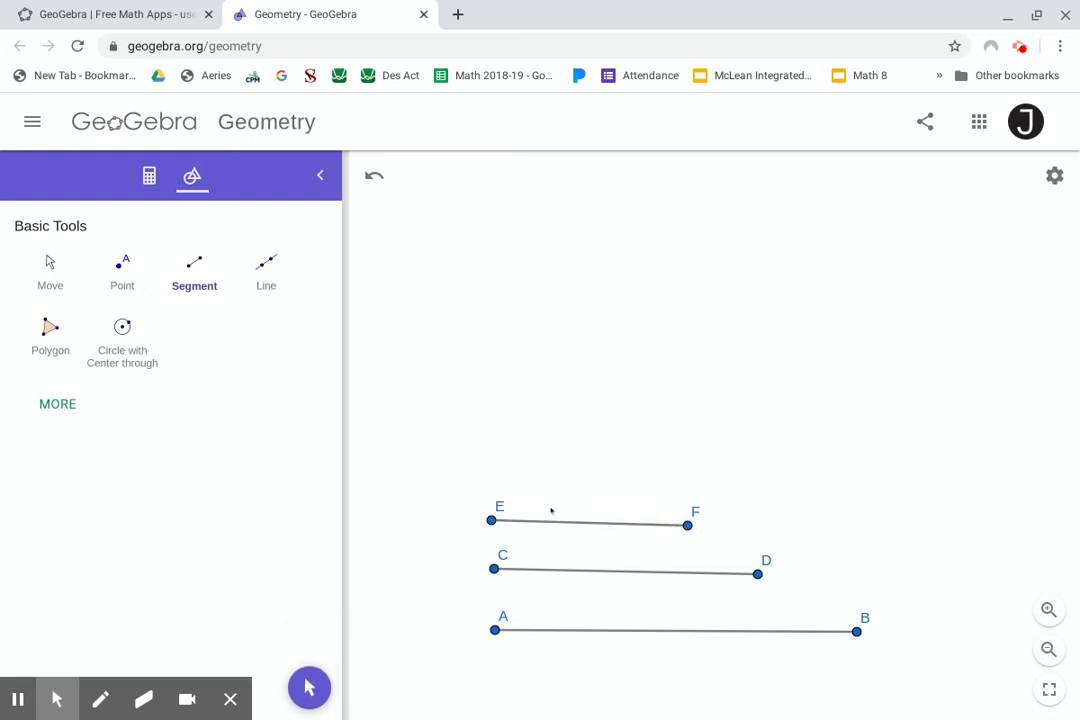
mouse_move(543, 621)
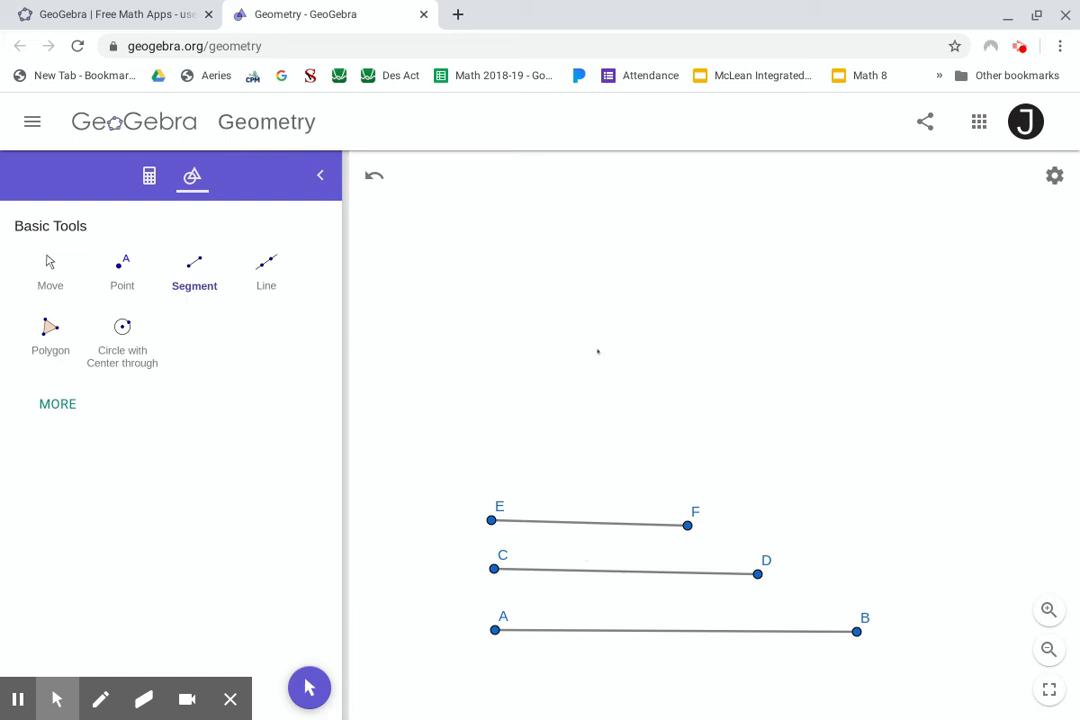
mouse_move(697, 371)
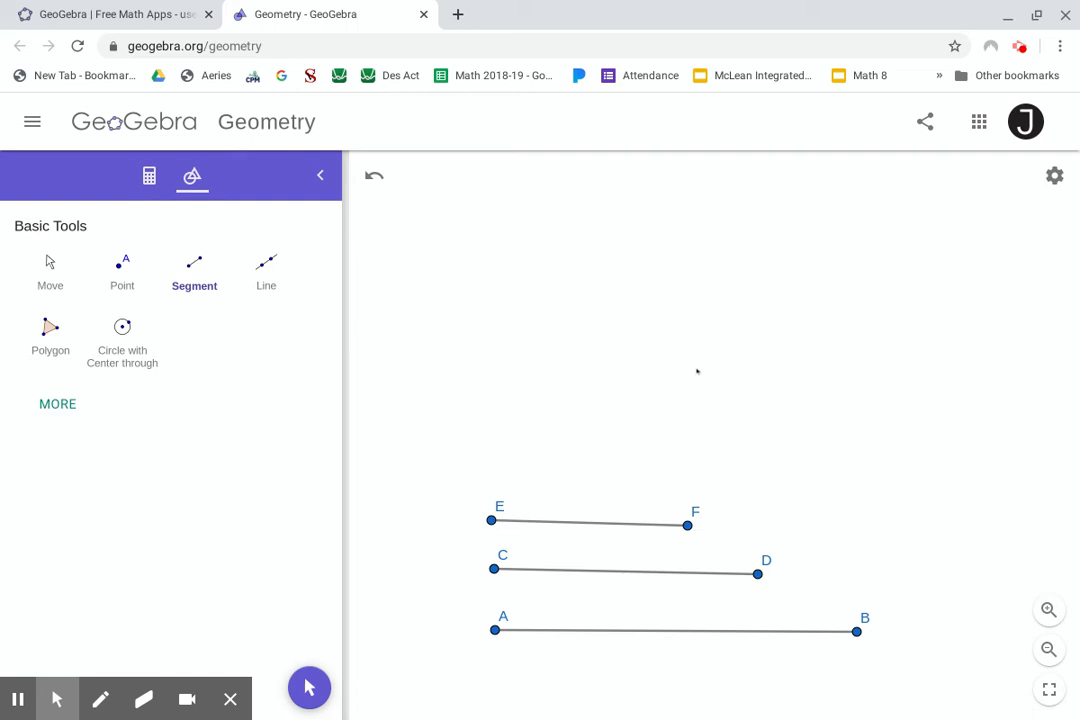
mouse_move(745, 373)
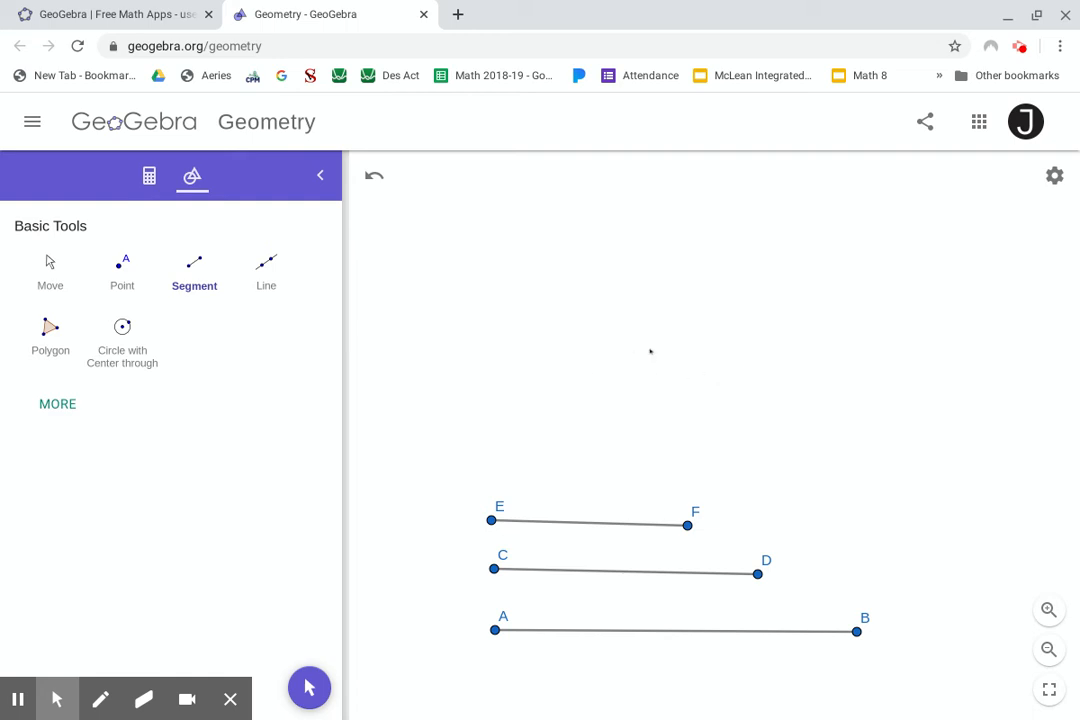
mouse_move(735, 340)
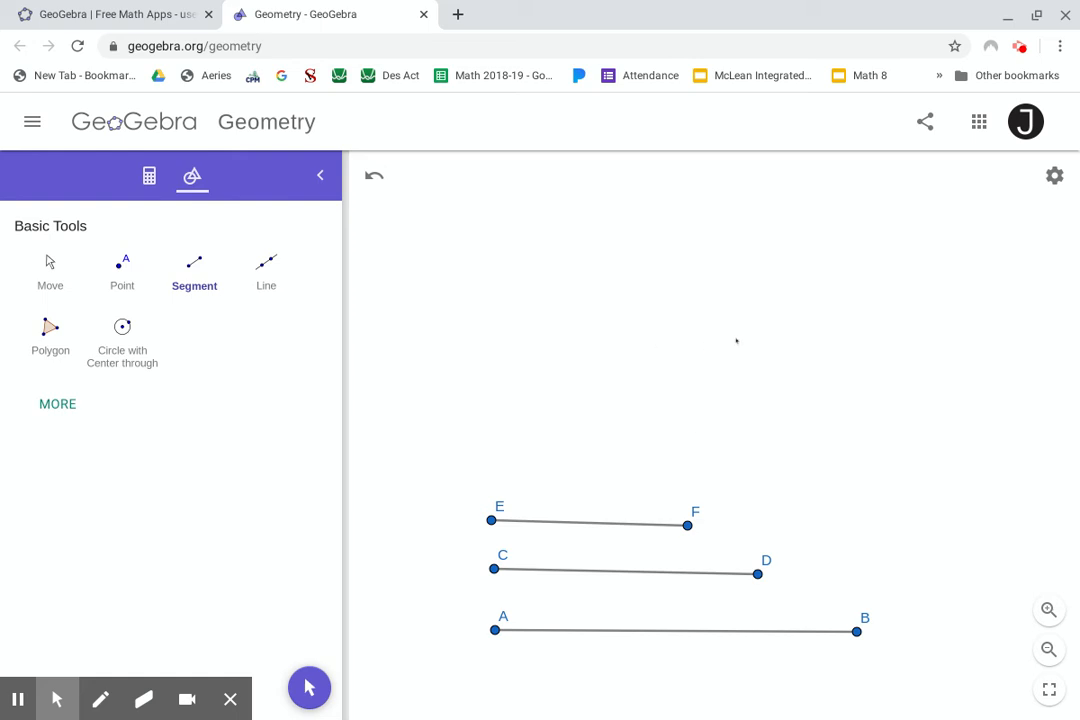
mouse_move(714, 432)
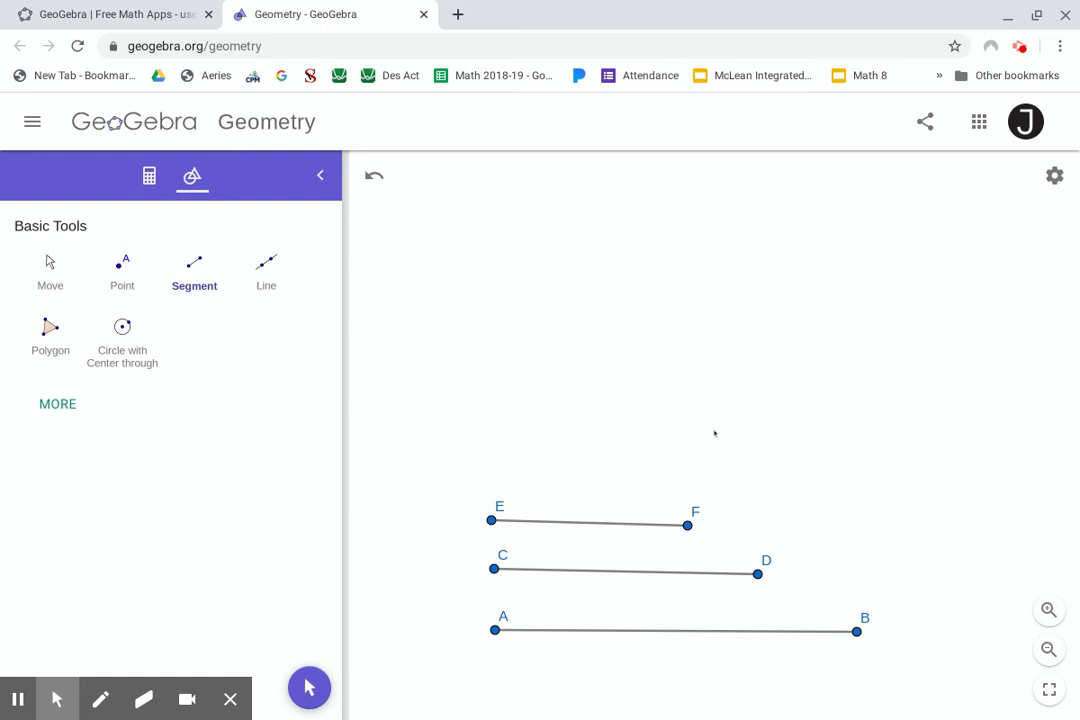
mouse_move(780, 378)
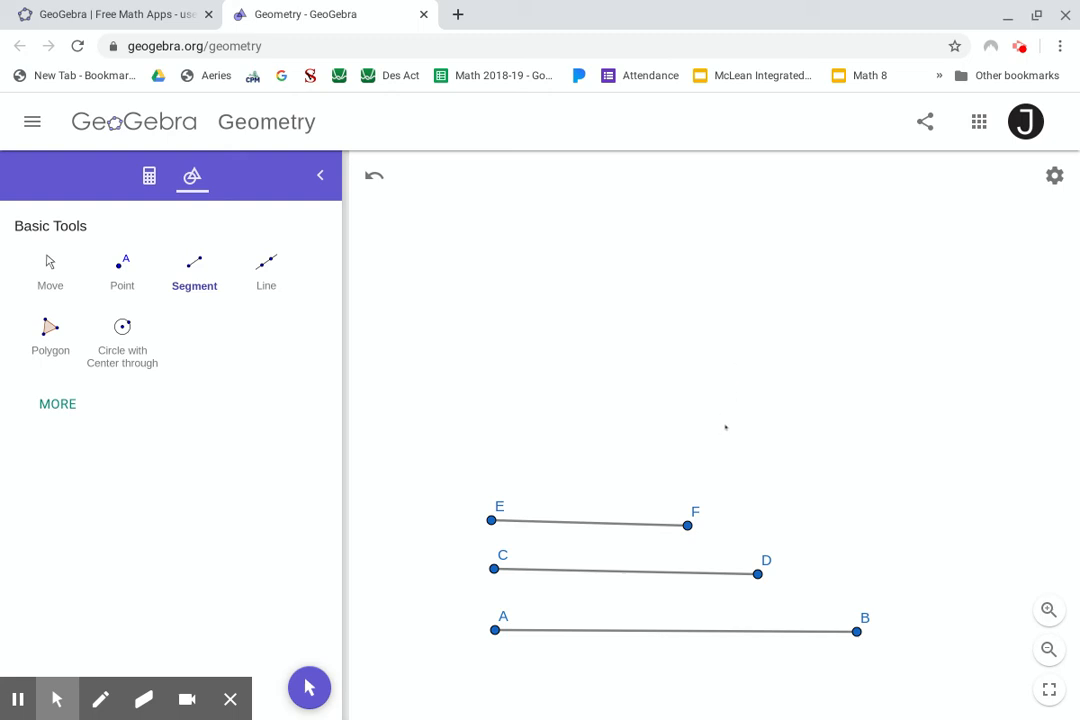
mouse_move(772, 384)
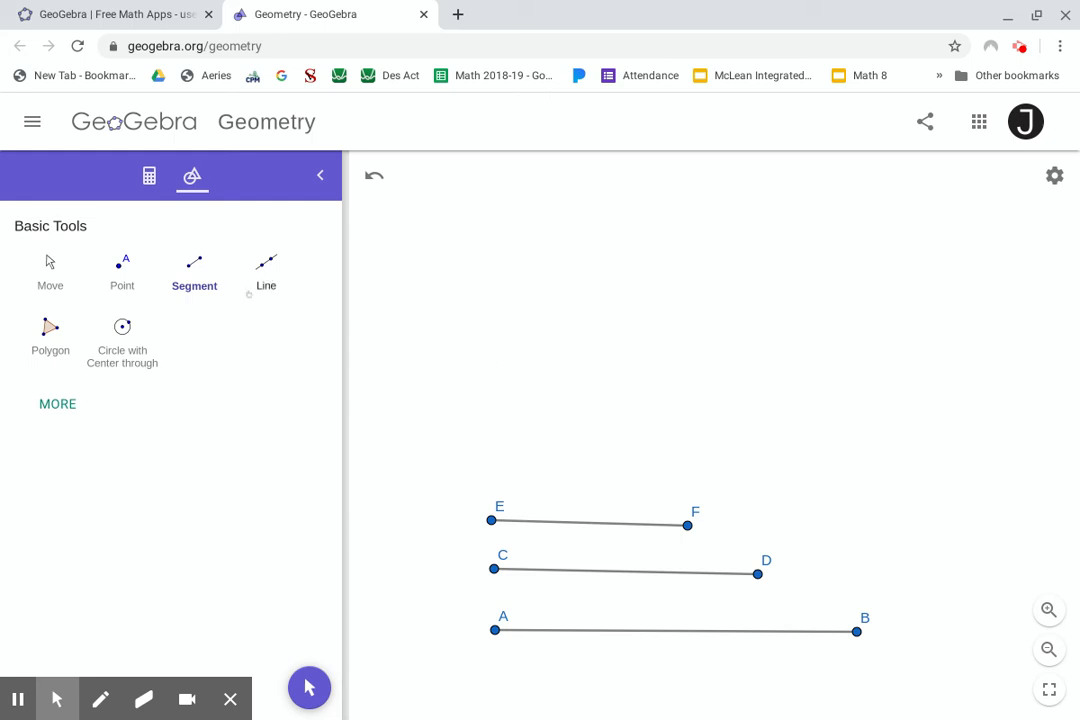
mouse_move(490, 382)
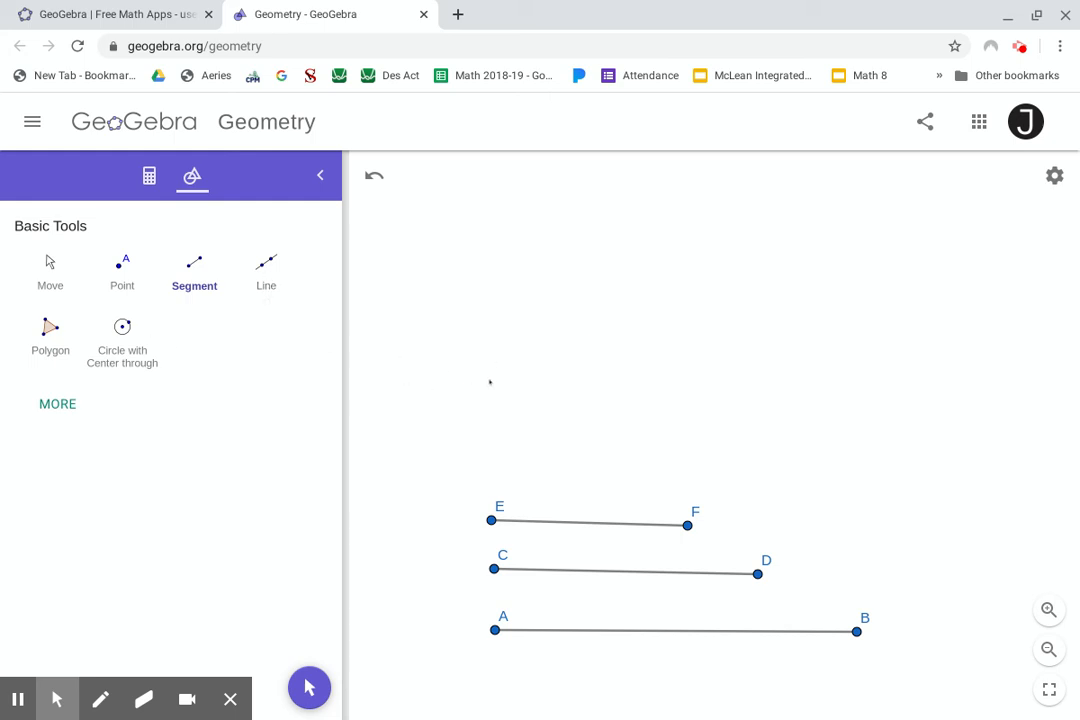
mouse_move(528, 625)
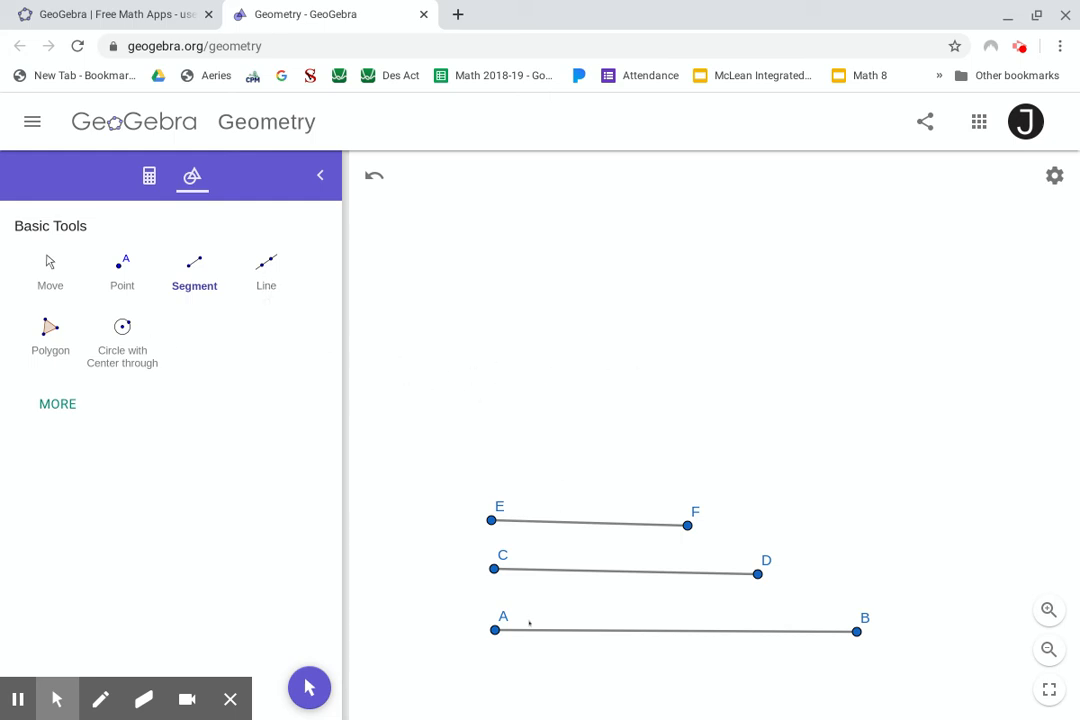
mouse_move(585, 567)
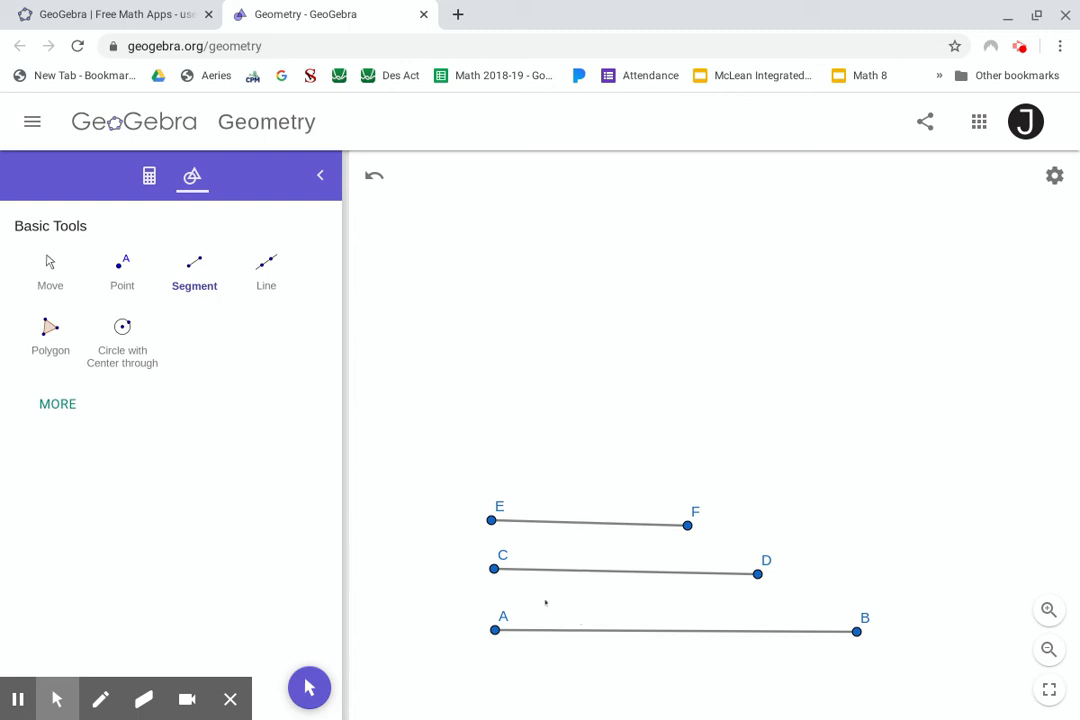
mouse_move(690, 371)
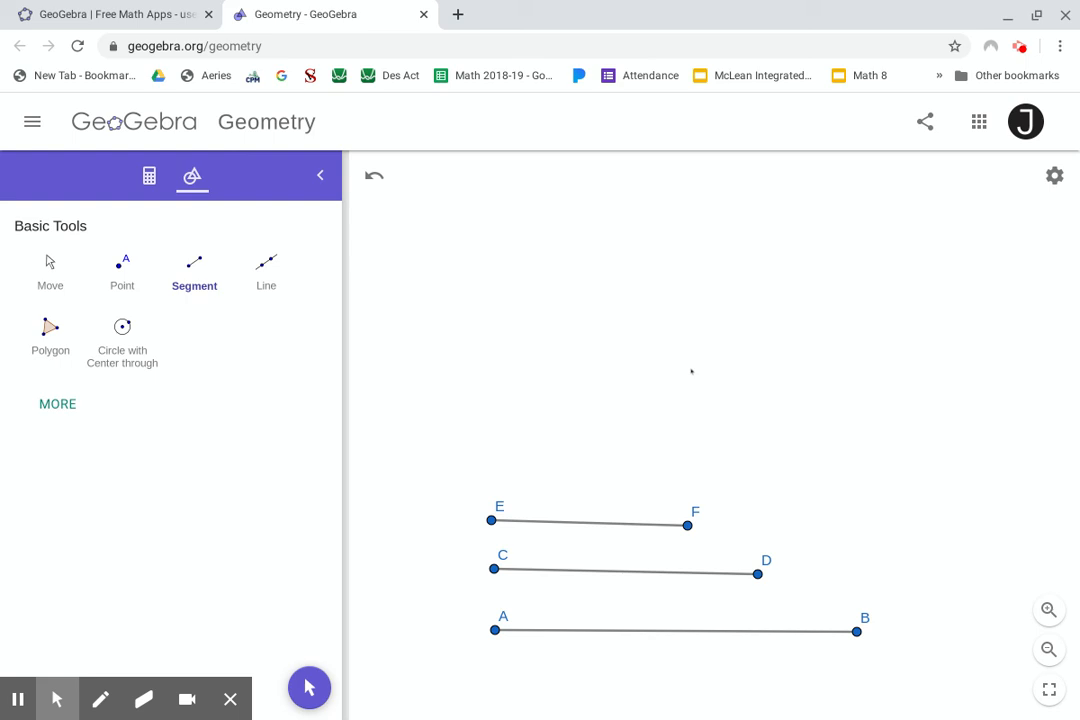
mouse_move(652, 411)
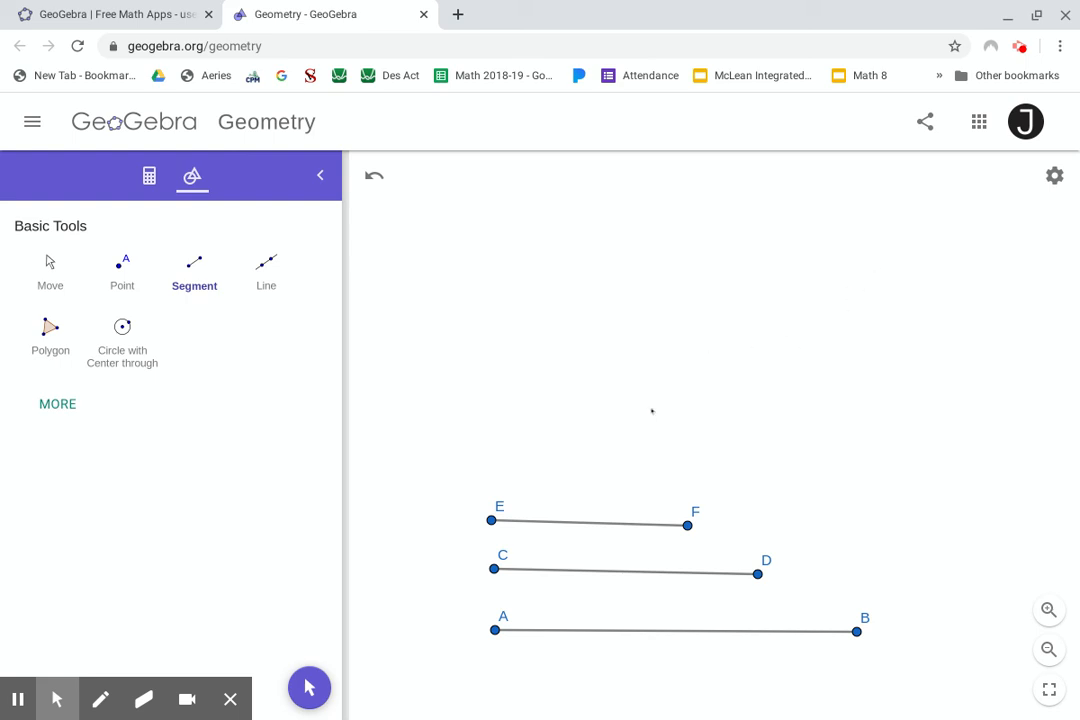
mouse_move(840, 295)
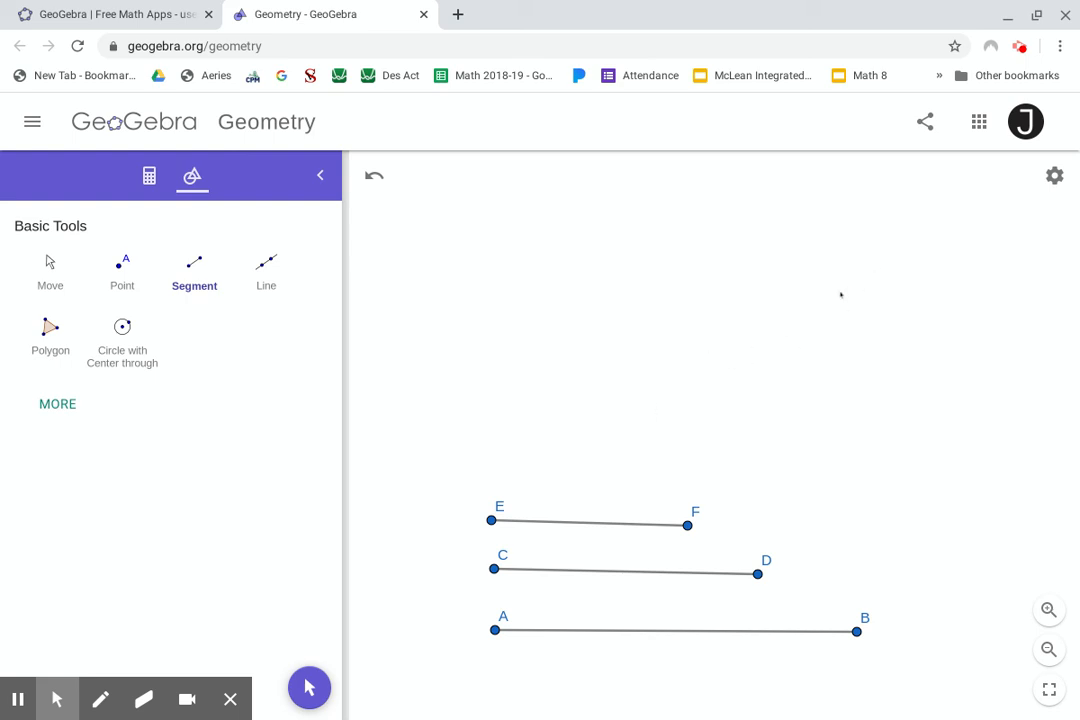
mouse_move(848, 304)
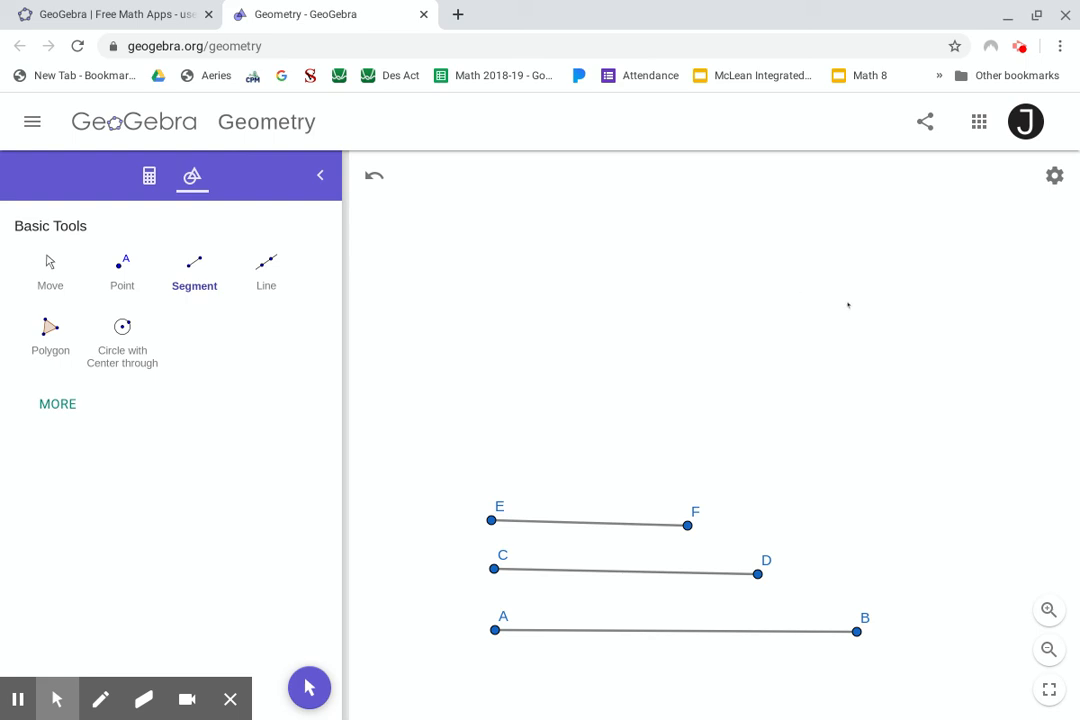
mouse_move(825, 303)
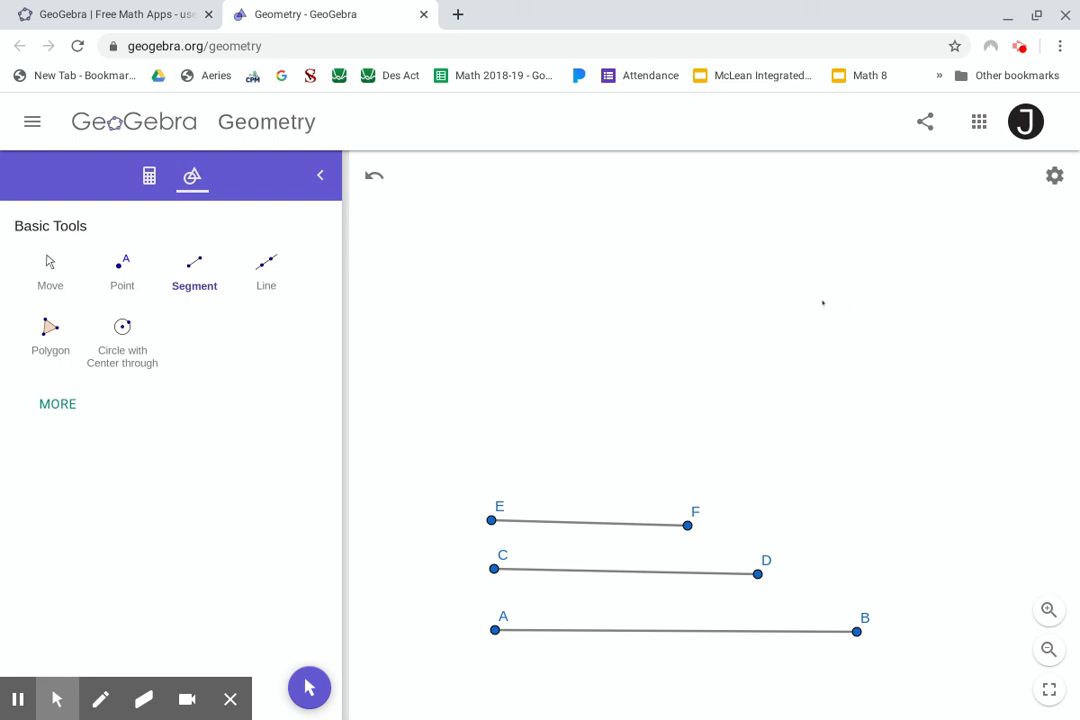
mouse_move(780, 314)
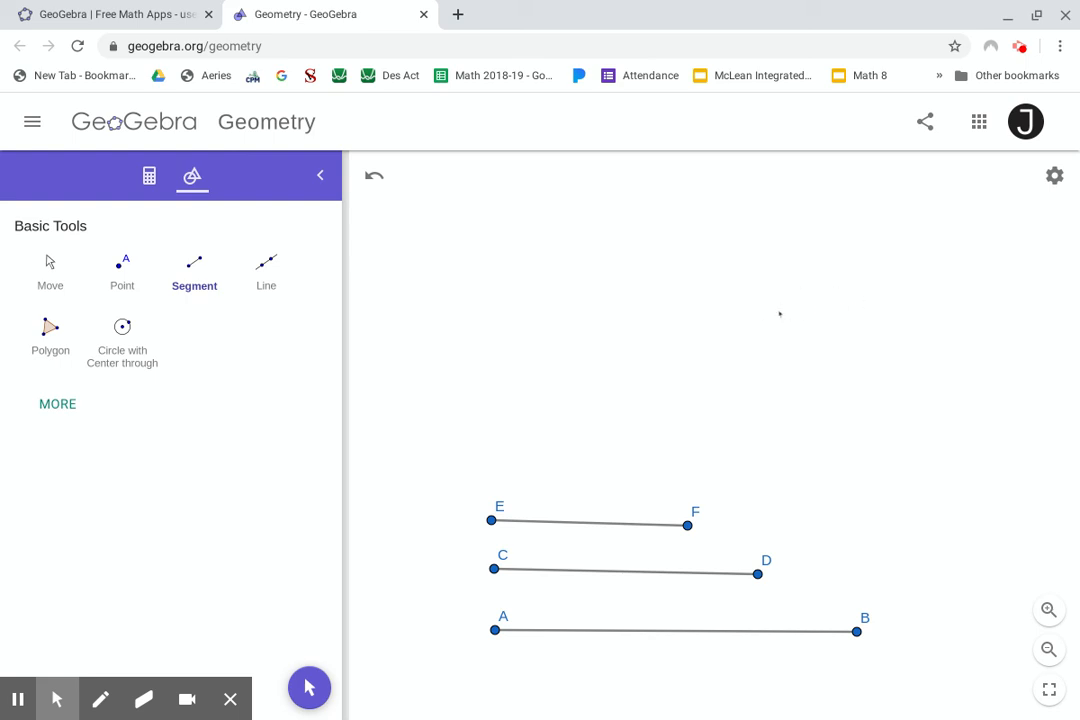
mouse_move(781, 327)
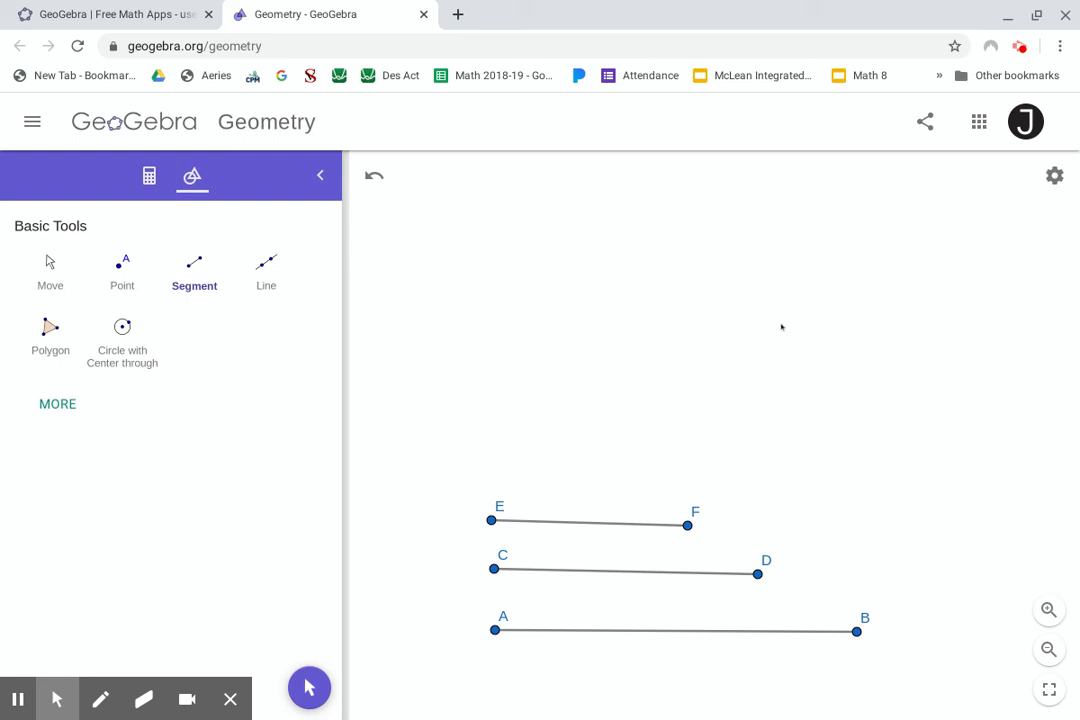